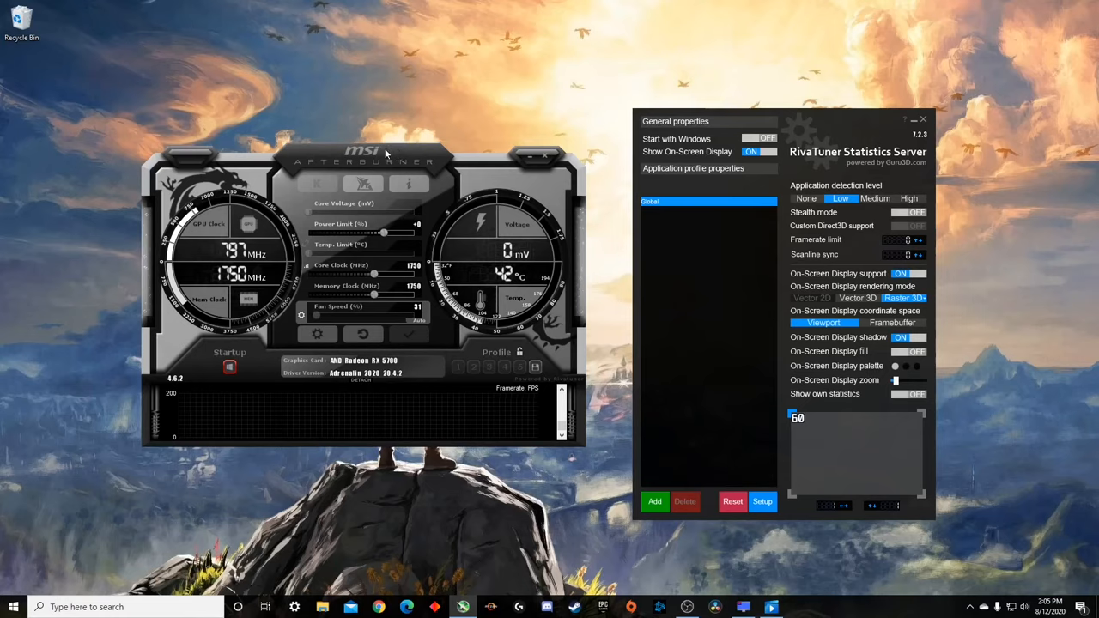
pyautogui.moveTo(443, 164)
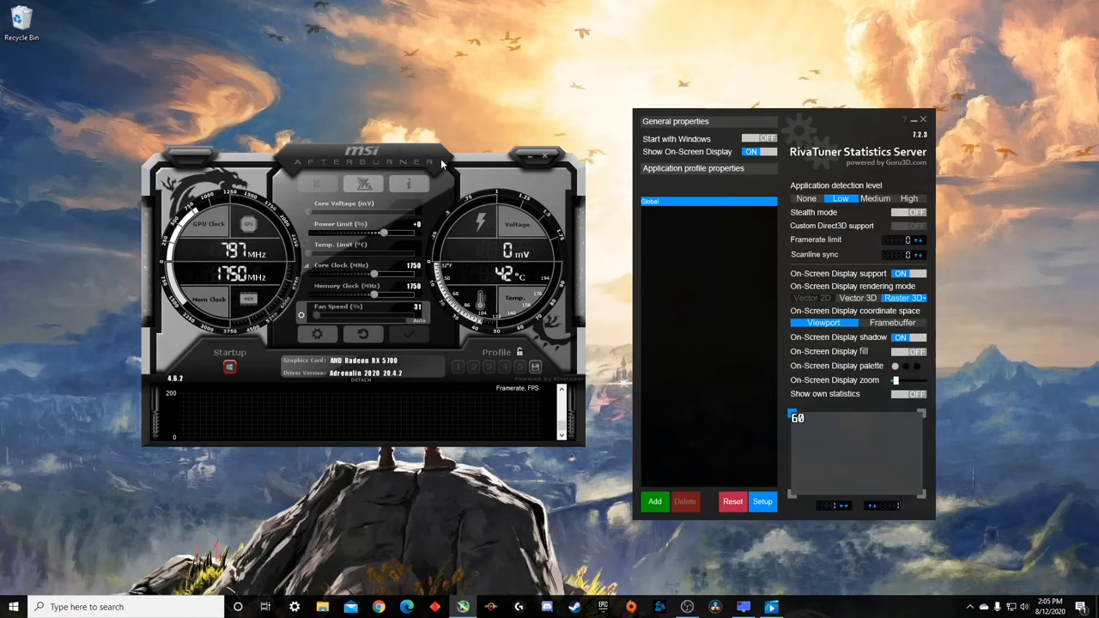
pyautogui.moveTo(615, 168)
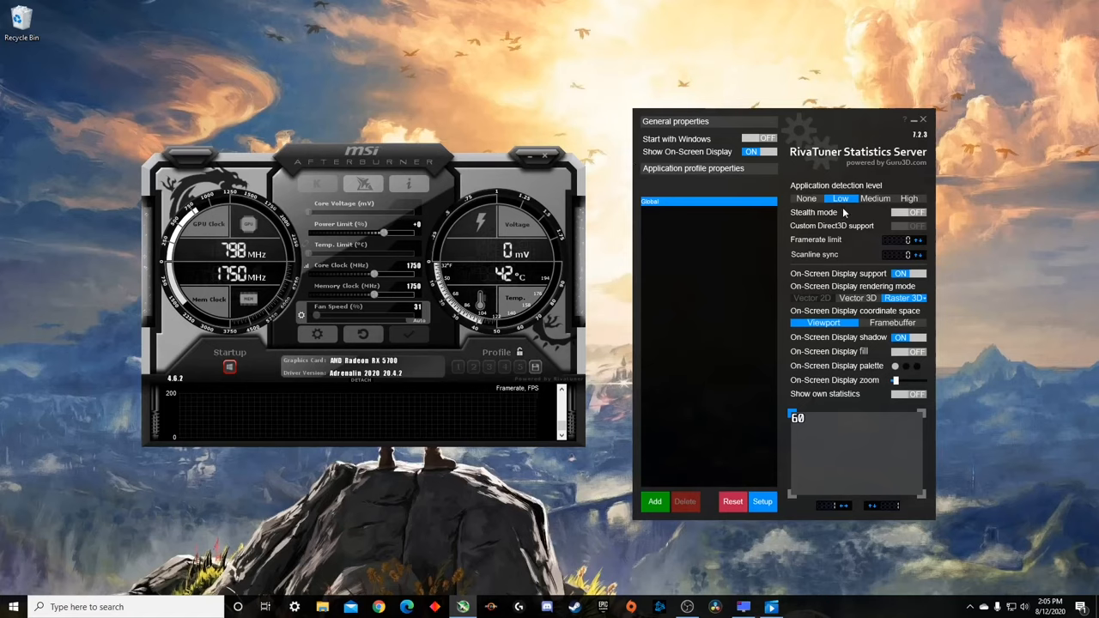
pyautogui.moveTo(0, 73)
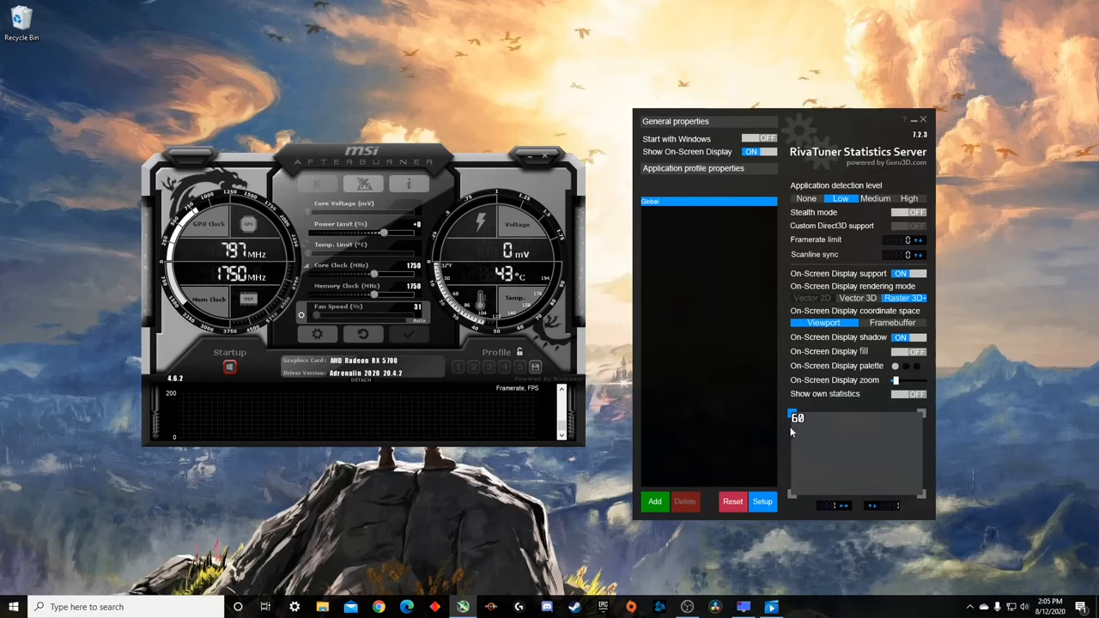
pyautogui.moveTo(828, 418)
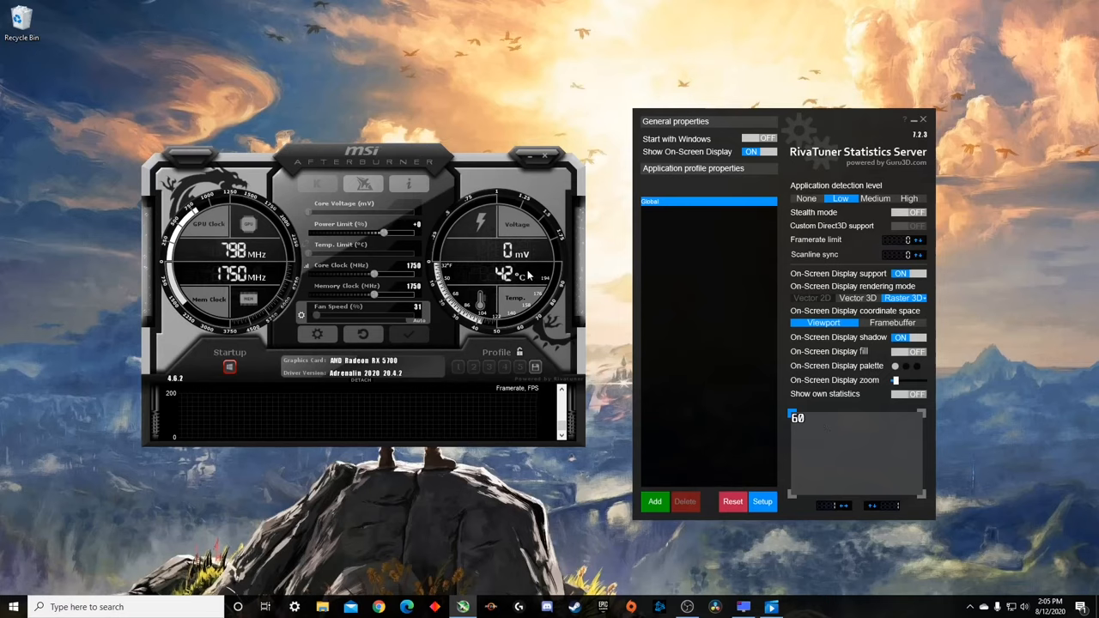
pyautogui.moveTo(598, 292)
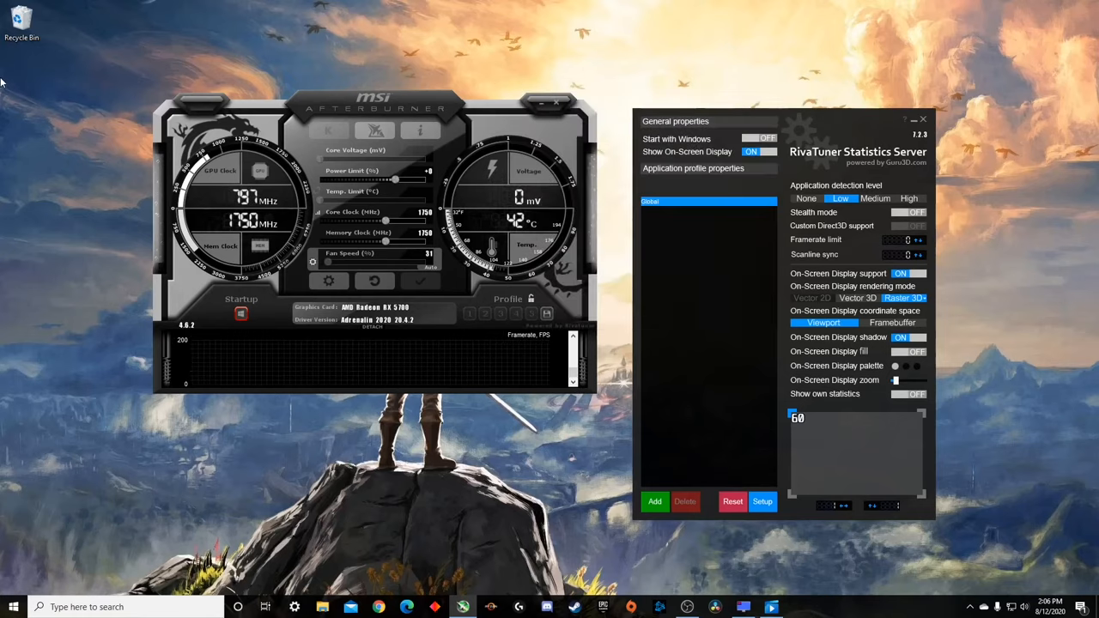
pyautogui.moveTo(141, 33)
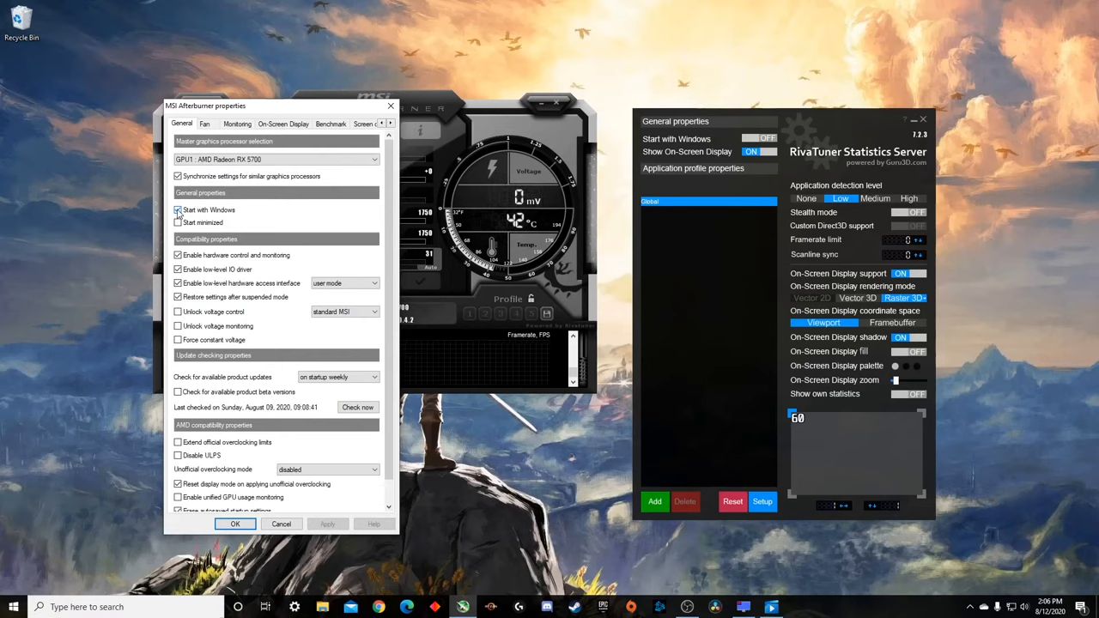
# Step: Bring up the MSI Afterburner properties window on its General settings
pyautogui.click(179, 210)
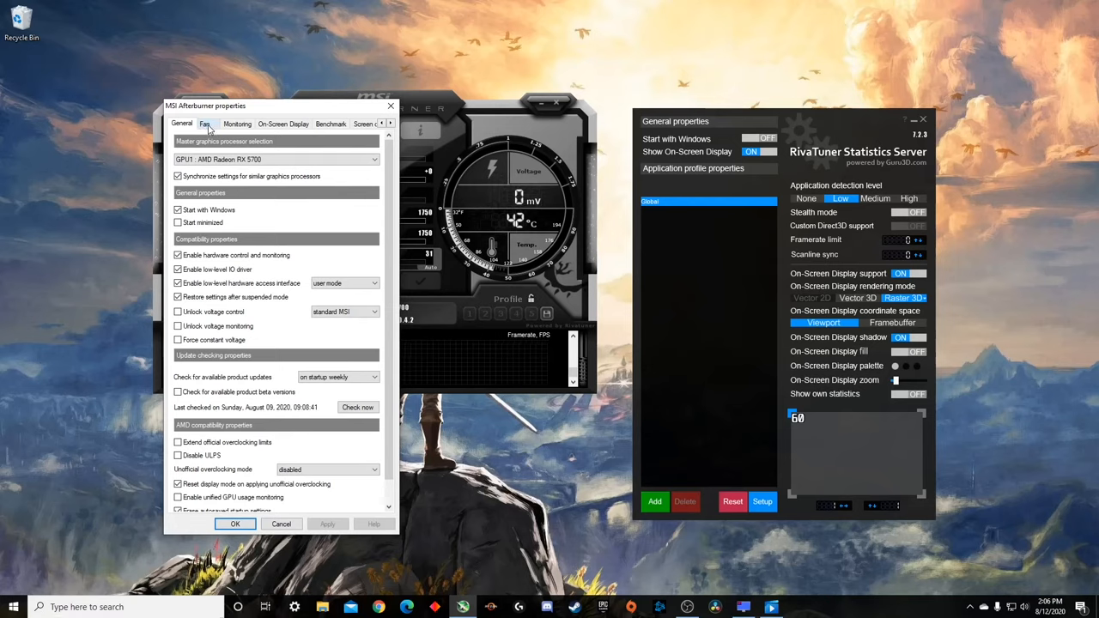
# Step: Enable user defined software automatic fan control and reshape a curve point to stay low up to about 50°C
pyautogui.click(204, 123)
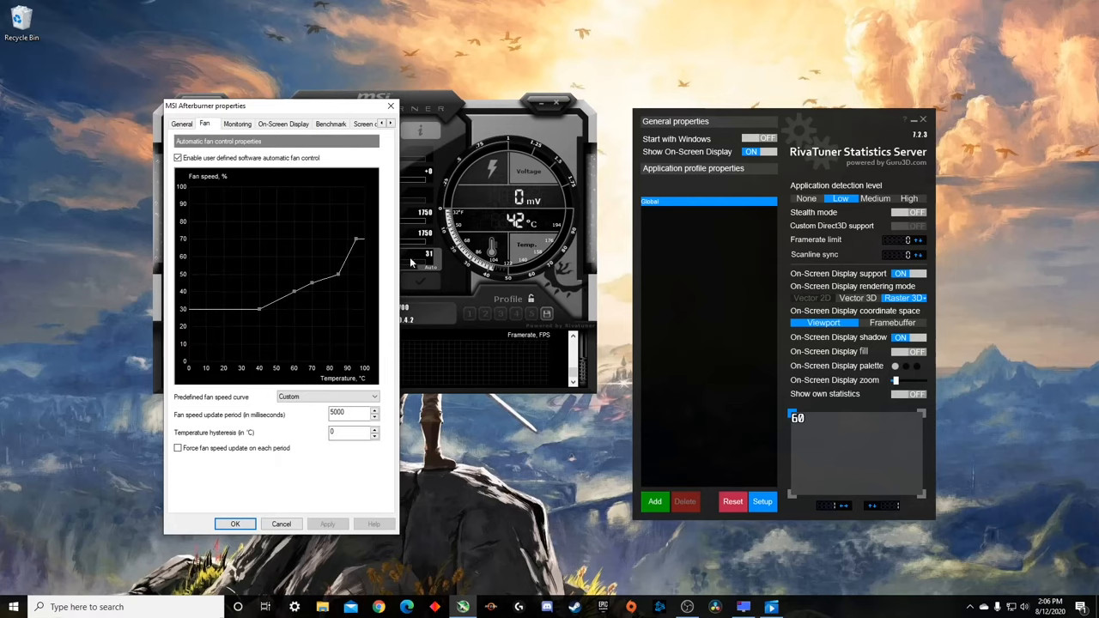
pyautogui.moveTo(385, 237)
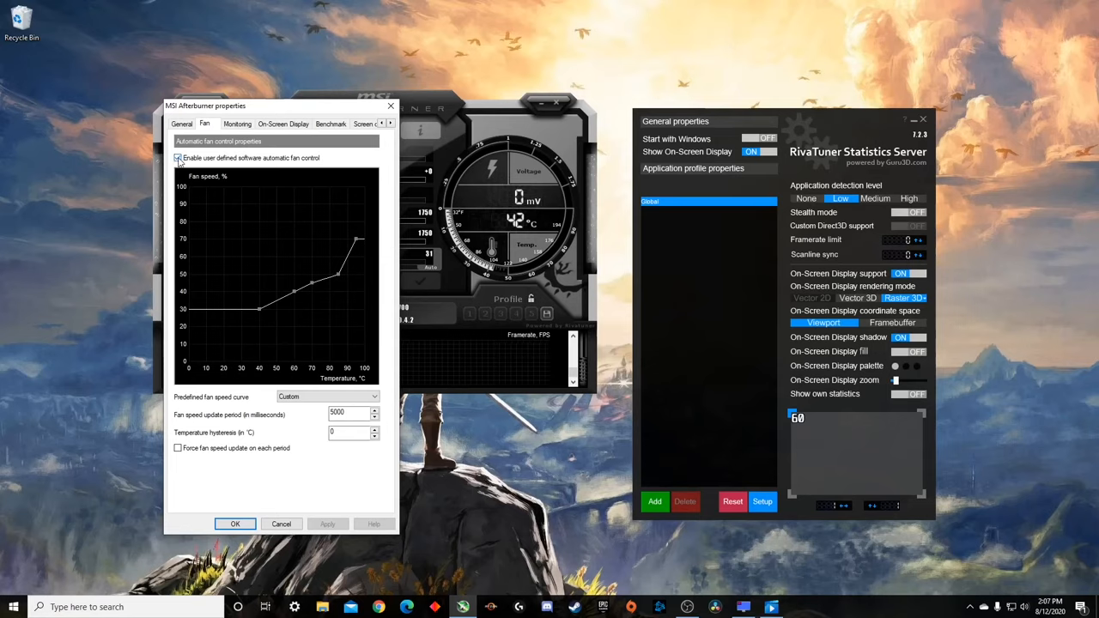
pyautogui.click(179, 158)
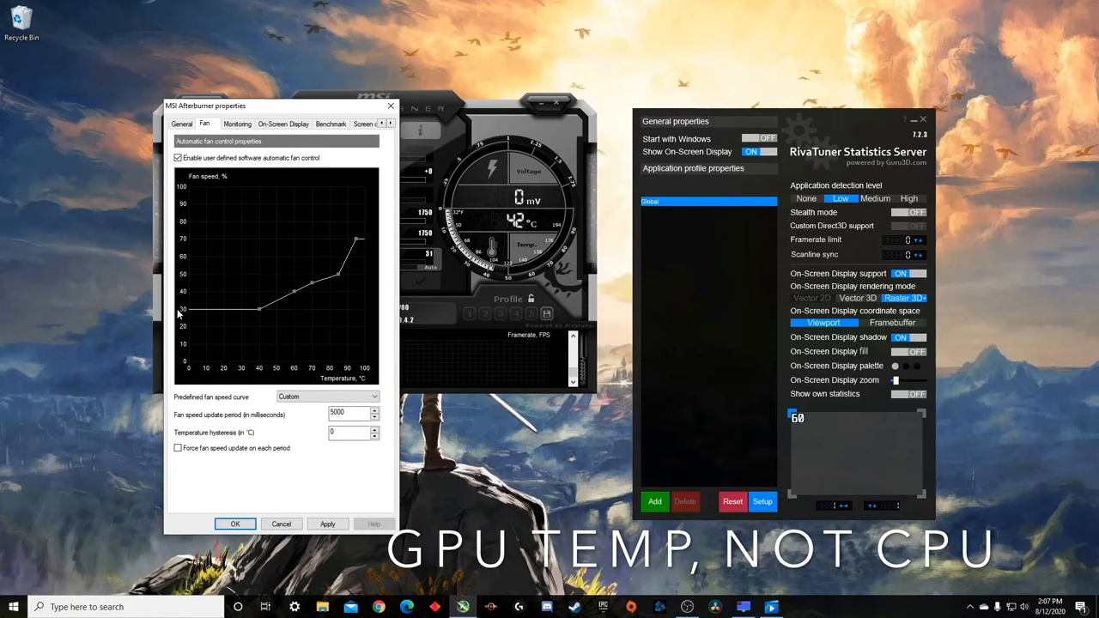
pyautogui.moveTo(222, 369)
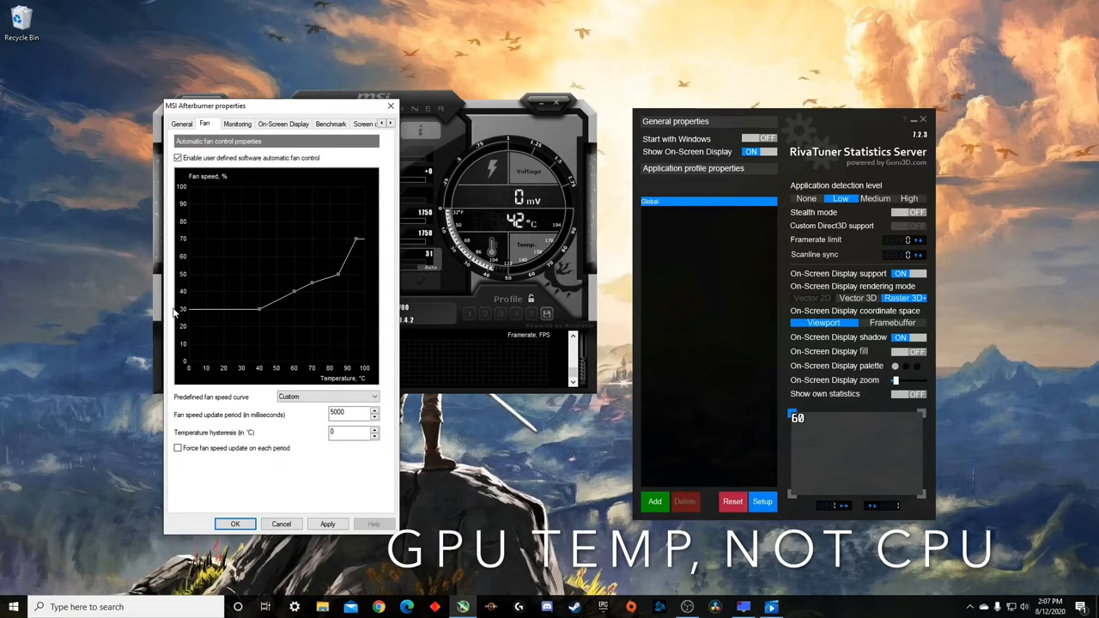
pyautogui.moveTo(261, 311)
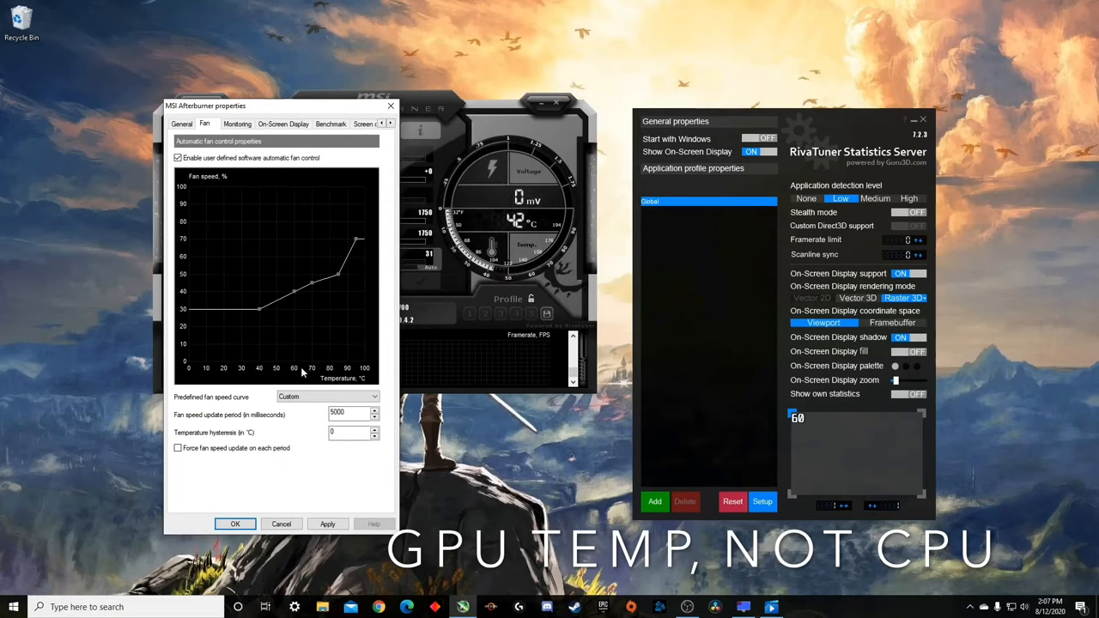
pyautogui.moveTo(301, 309)
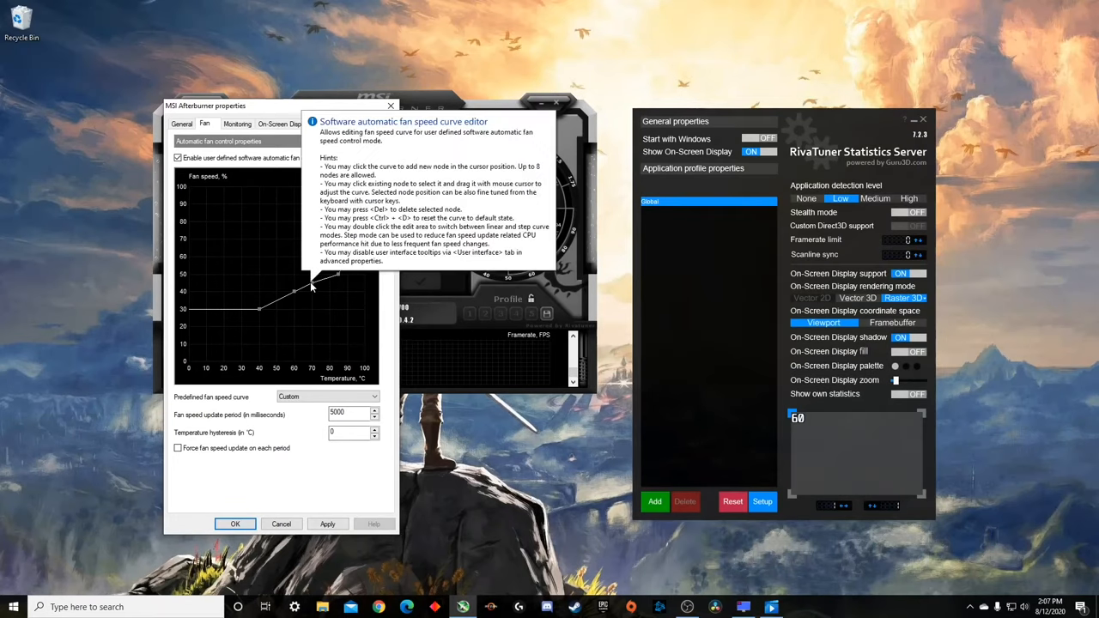
pyautogui.click(316, 288)
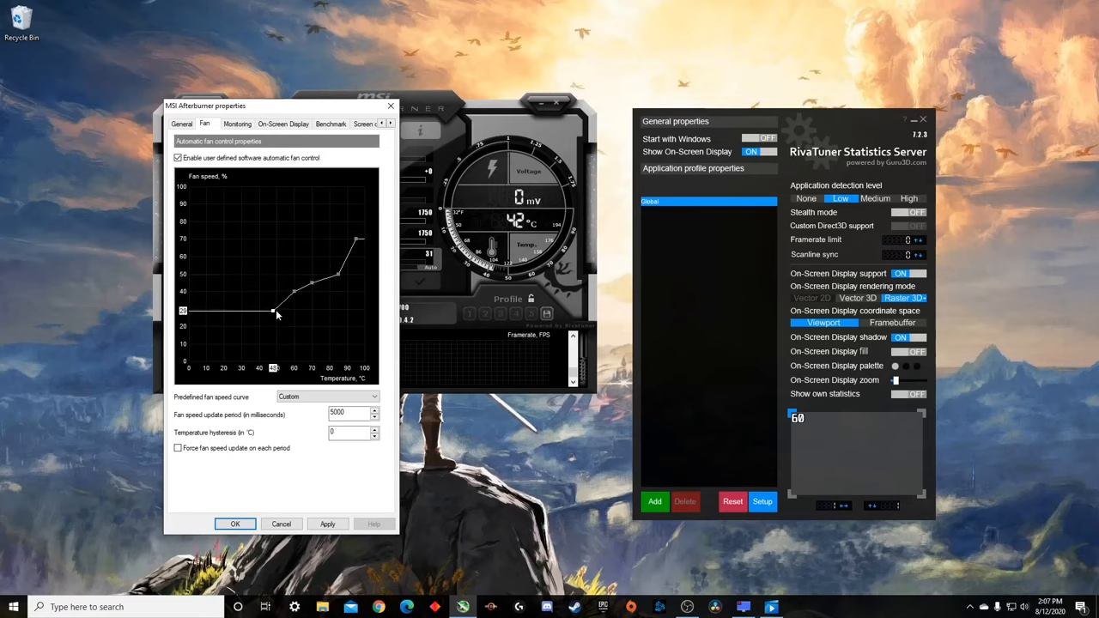
pyautogui.moveTo(275, 311); pyautogui.dragTo(260, 309)
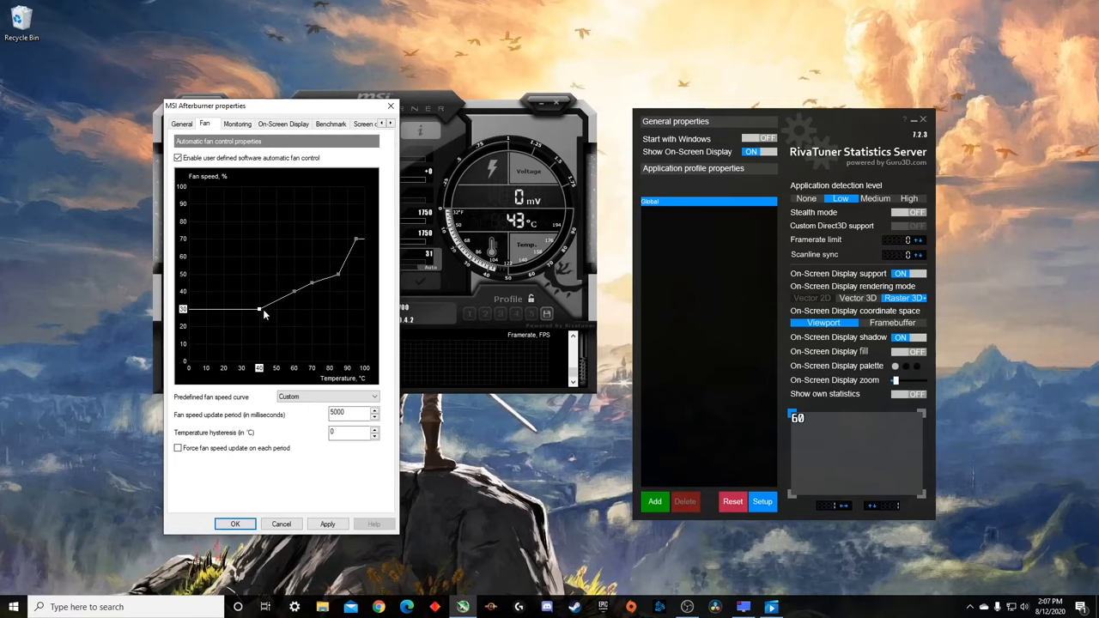
pyautogui.moveTo(271, 268)
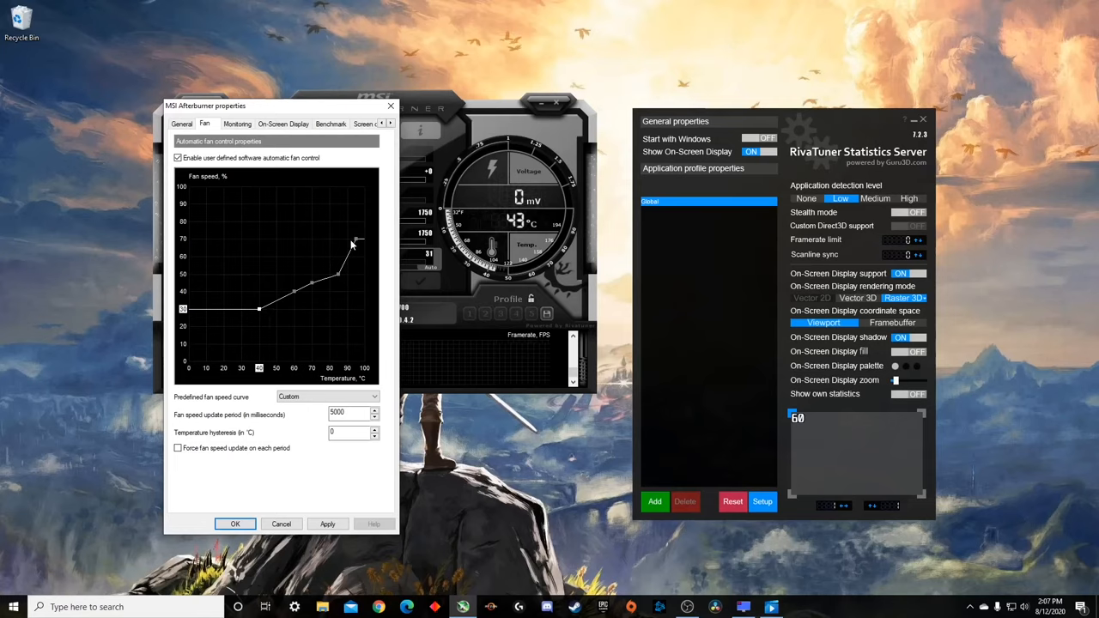
pyautogui.moveTo(369, 271)
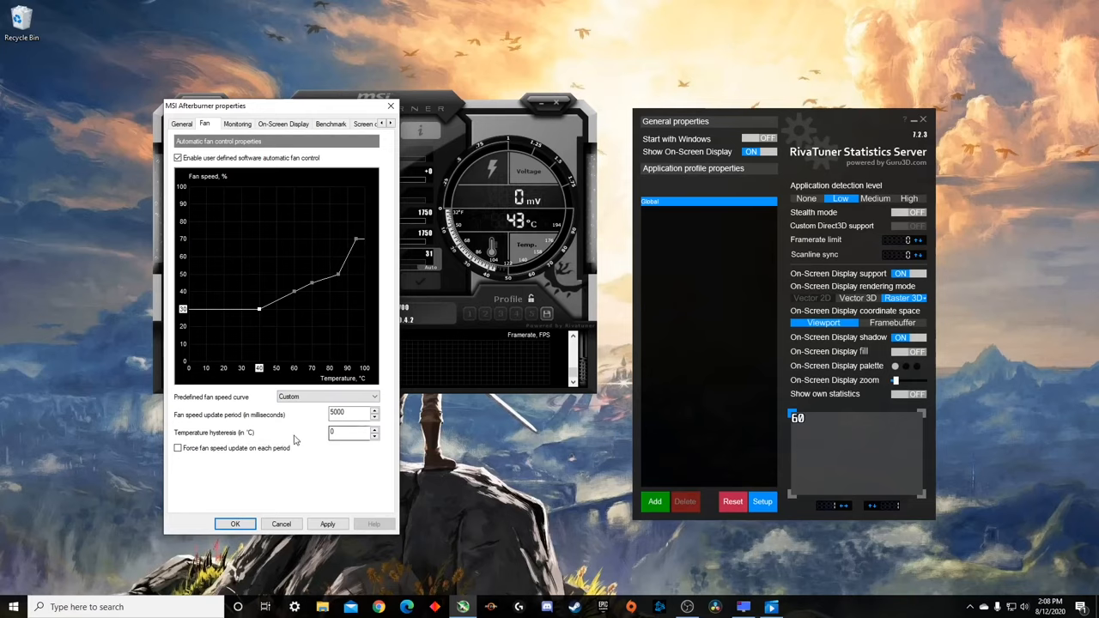
pyautogui.moveTo(306, 433)
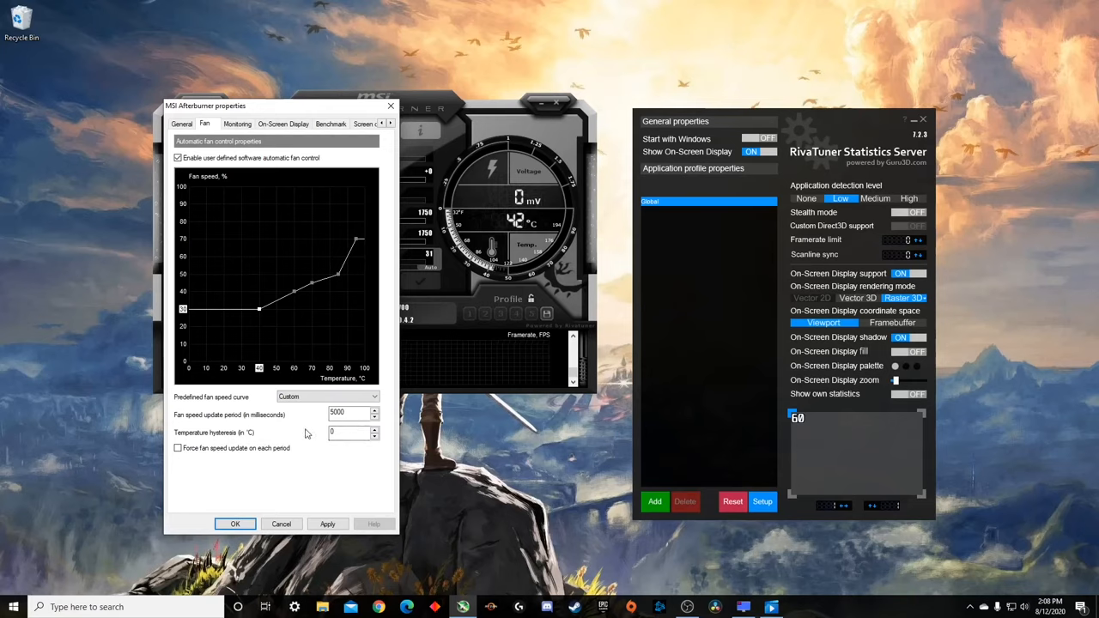
pyautogui.moveTo(239, 138)
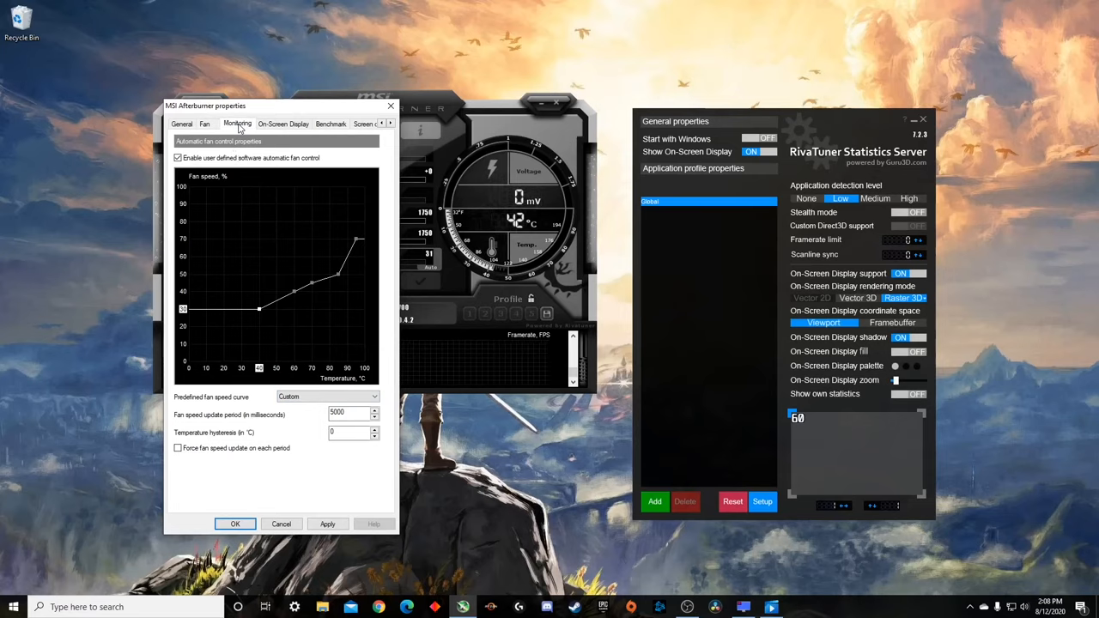
# Step: Try Memory temperature in the on-screen display, then drop it, keeping GPU/CPU temperature, fan speed and framerate
pyautogui.click(237, 123)
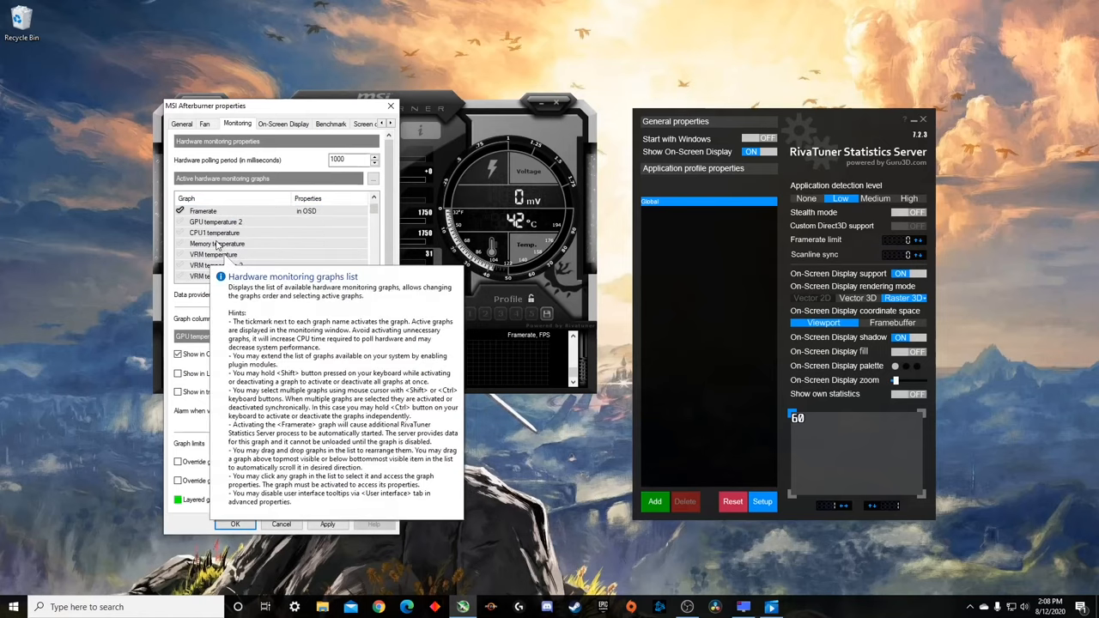
pyautogui.click(213, 212)
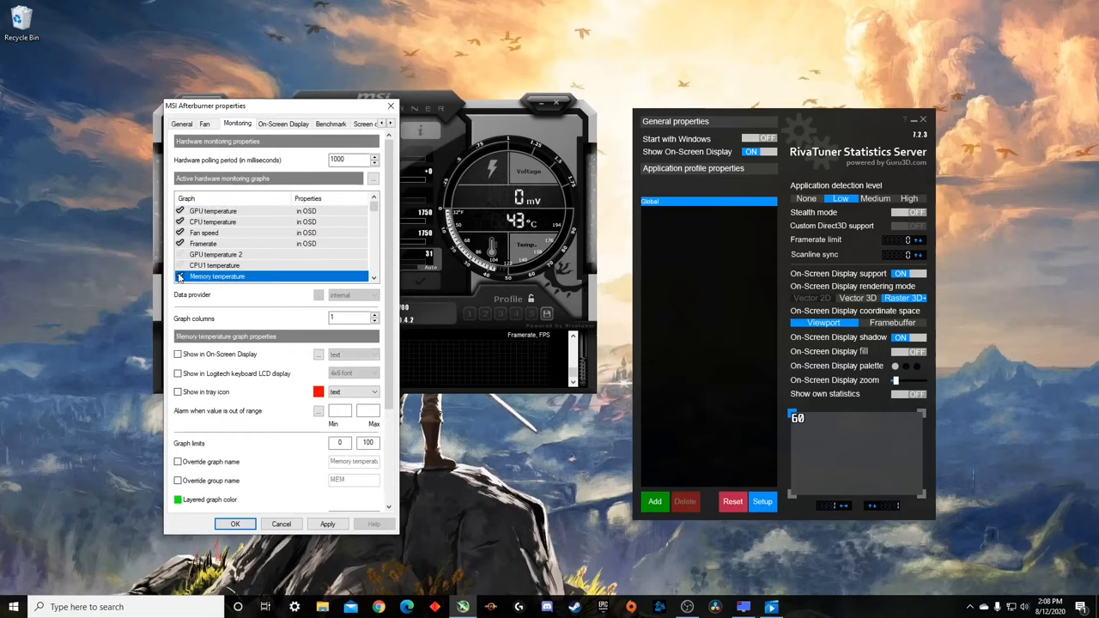
pyautogui.click(179, 276)
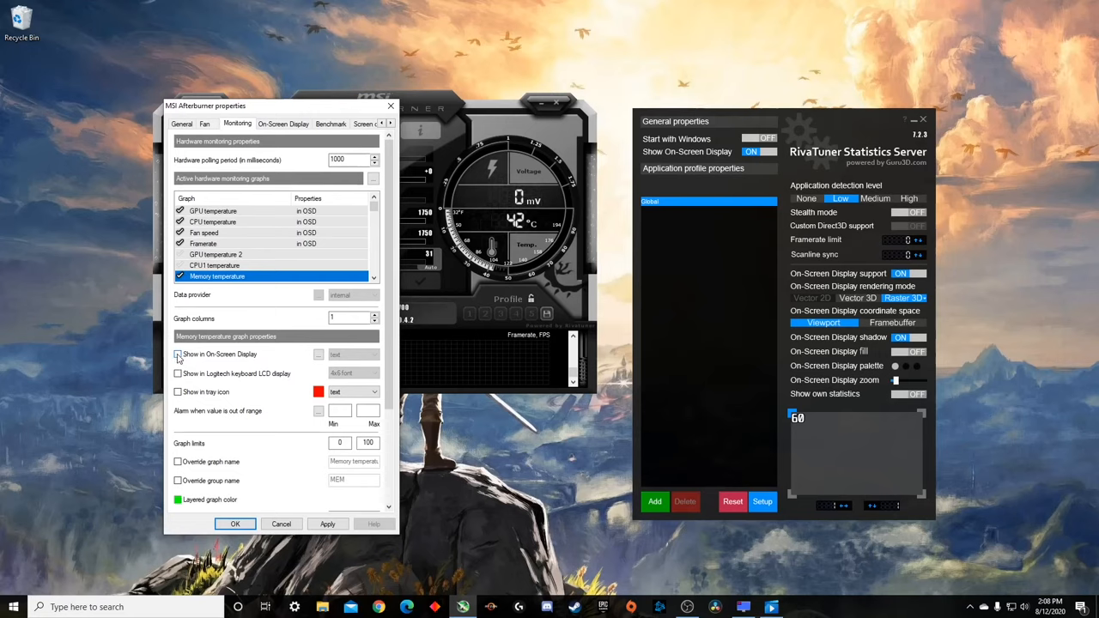
pyautogui.click(179, 354)
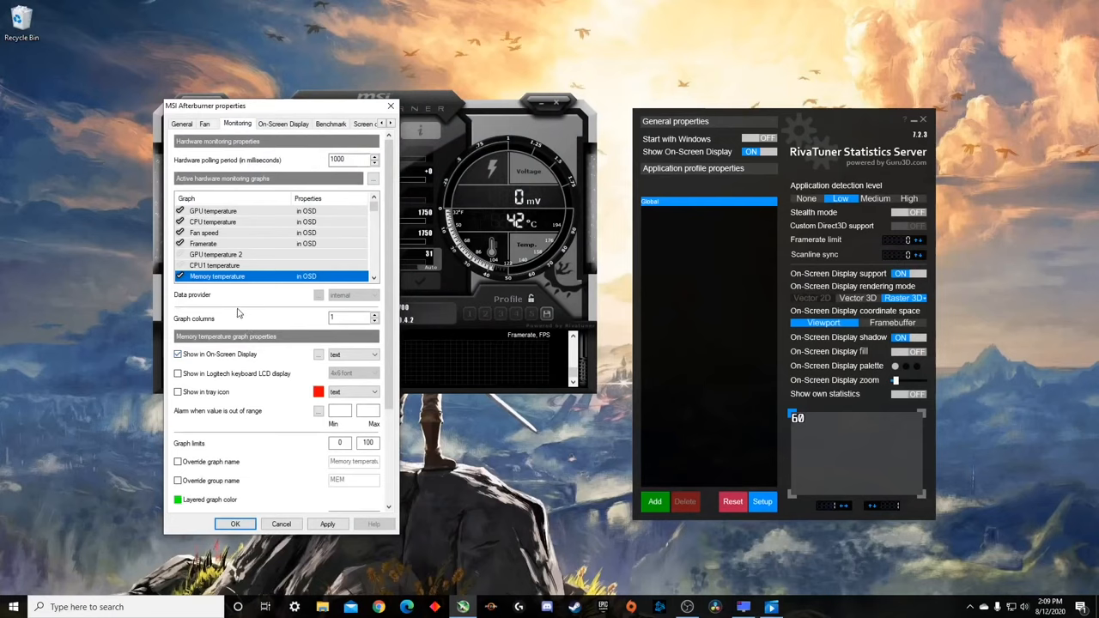
pyautogui.moveTo(251, 302)
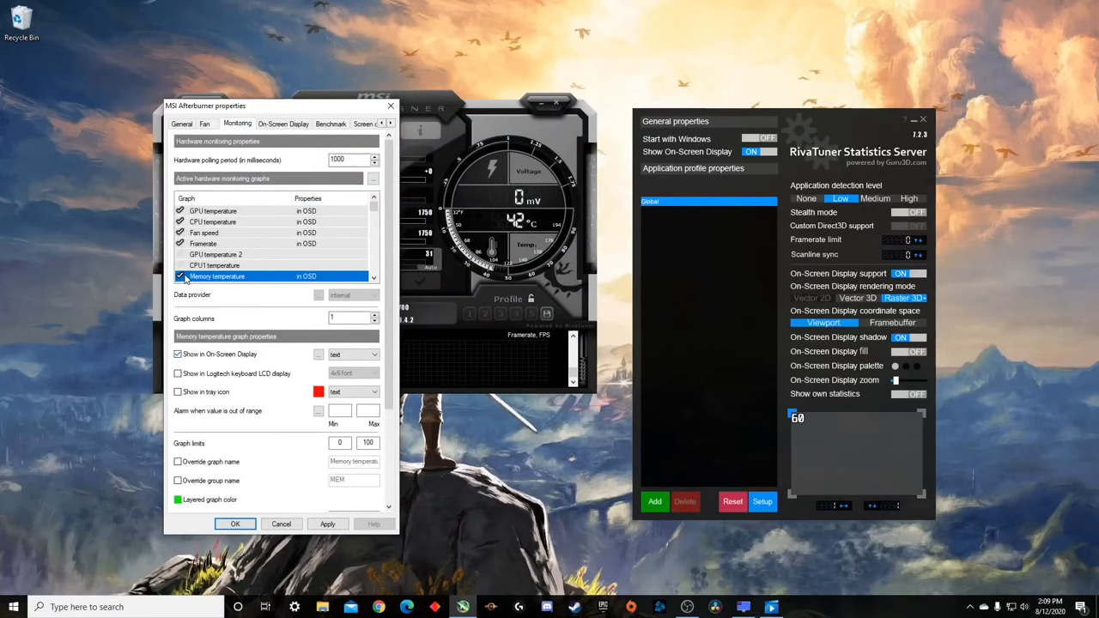
pyautogui.click(180, 277)
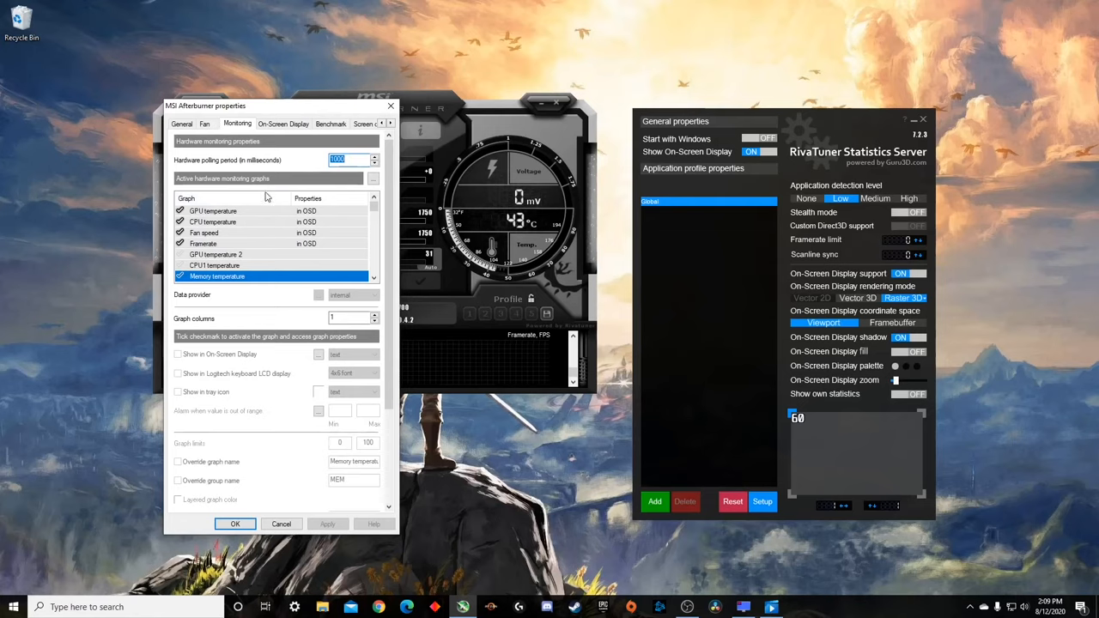
pyautogui.moveTo(4, 98)
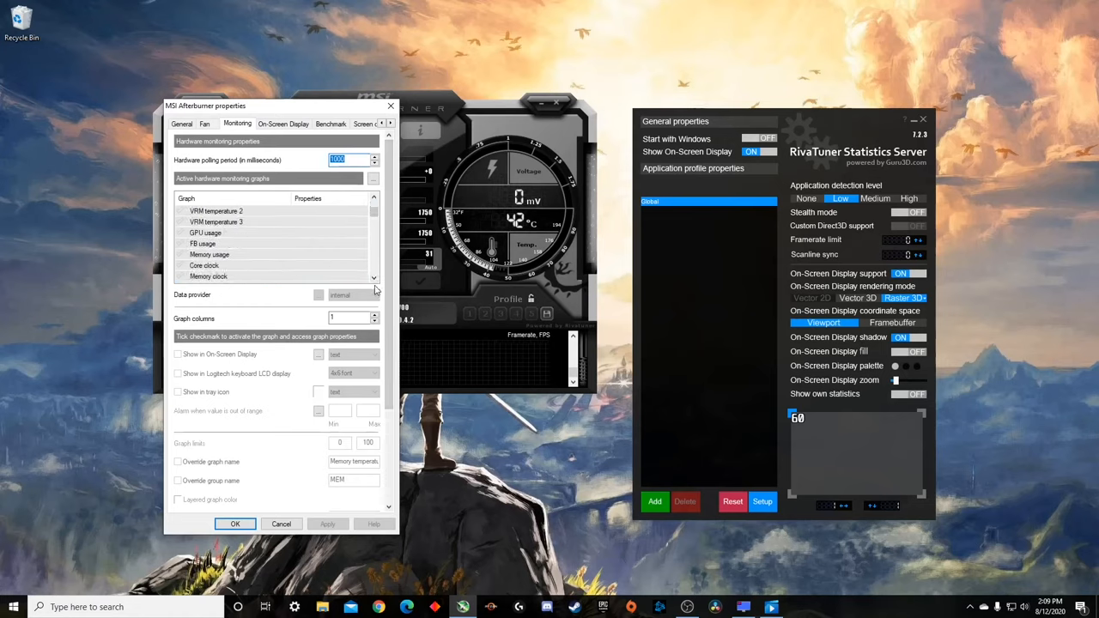
pyautogui.click(374, 280)
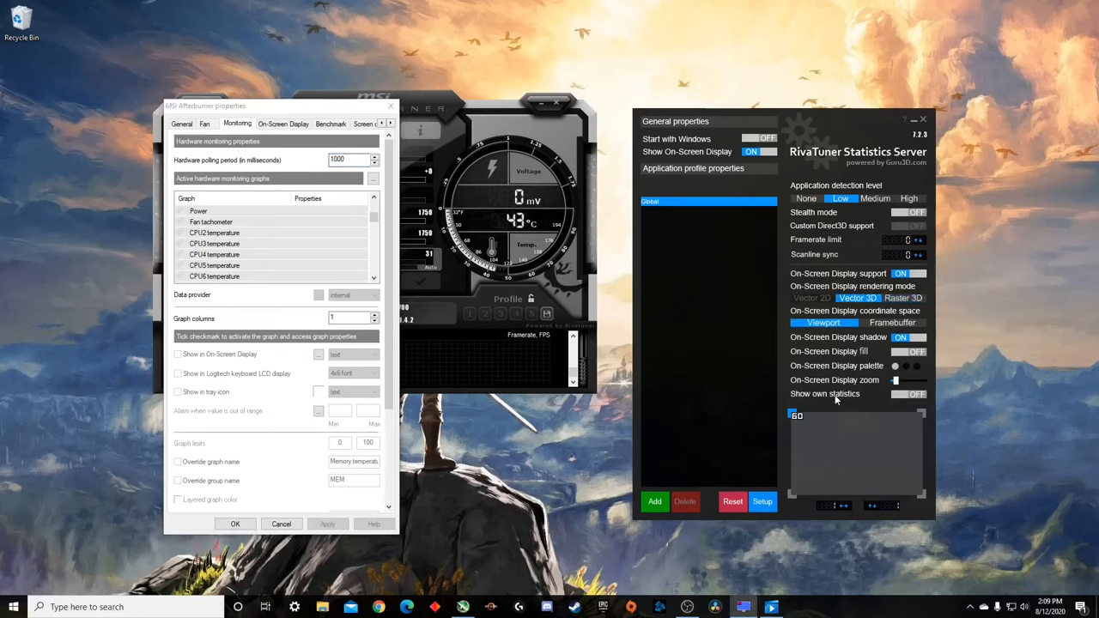
pyautogui.moveTo(800, 421)
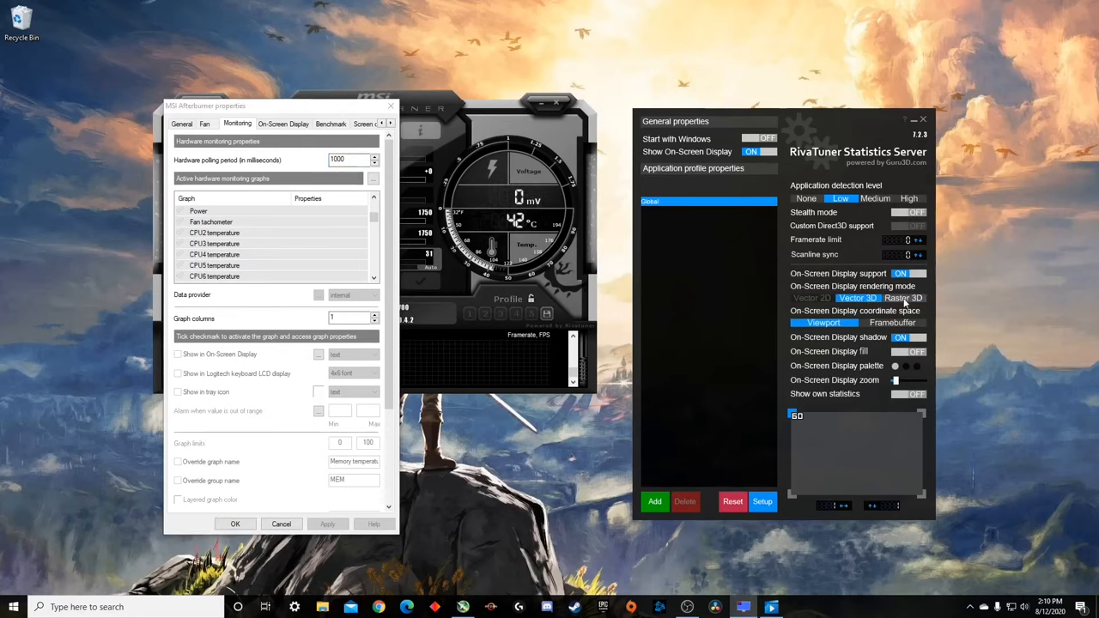
pyautogui.click(903, 299)
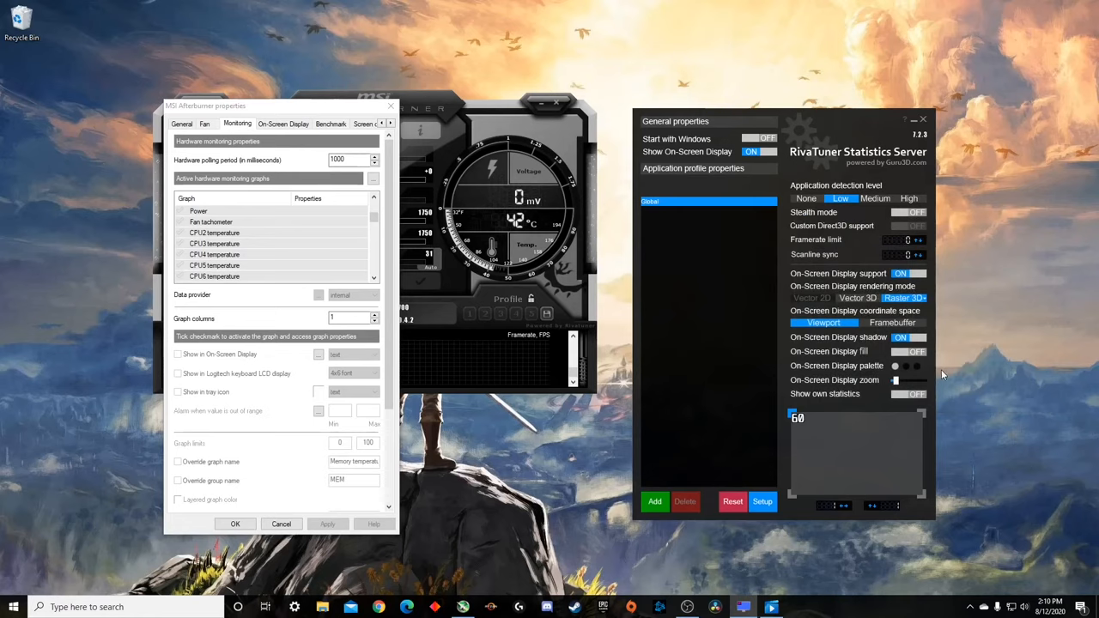
pyautogui.moveTo(914, 374)
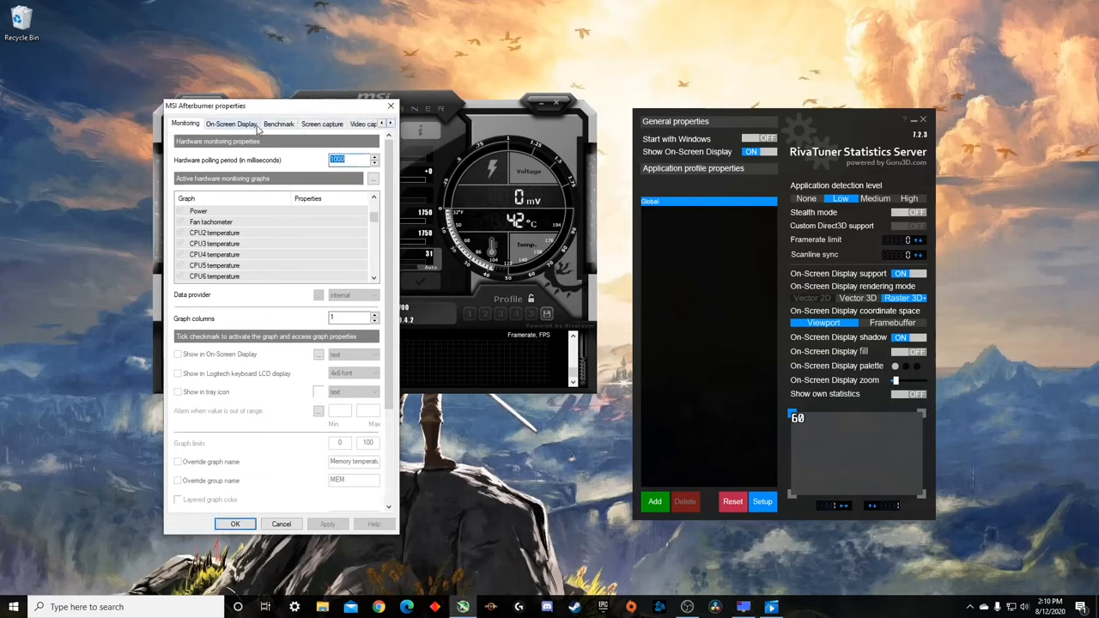
# Step: Scroll the properties tabs to reach later pages such as User Interface
pyautogui.click(388, 124)
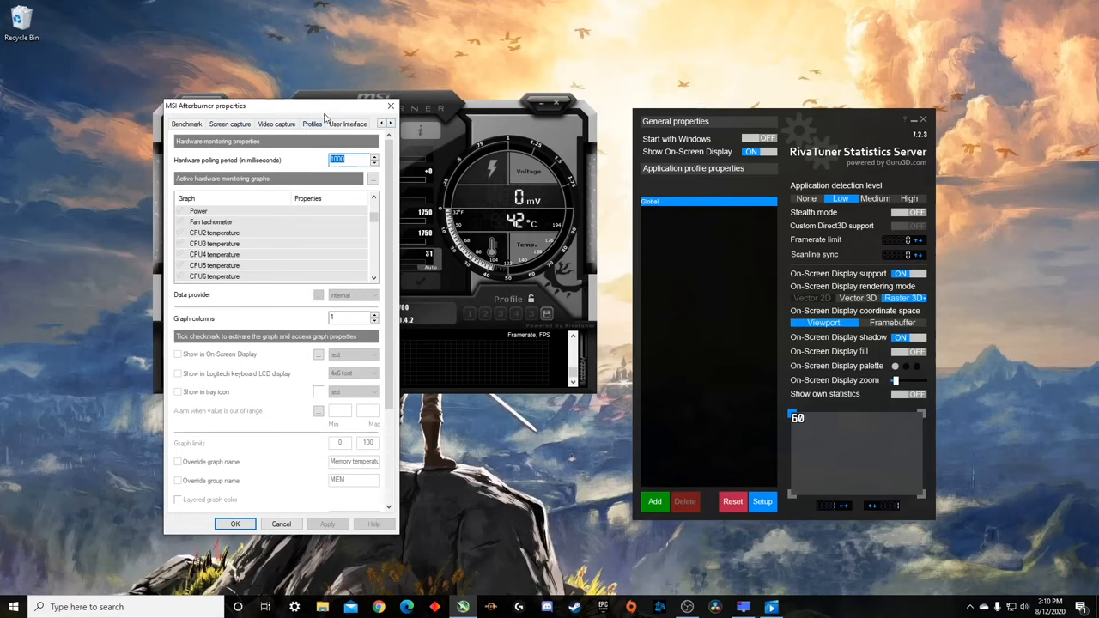
pyautogui.moveTo(687, 608)
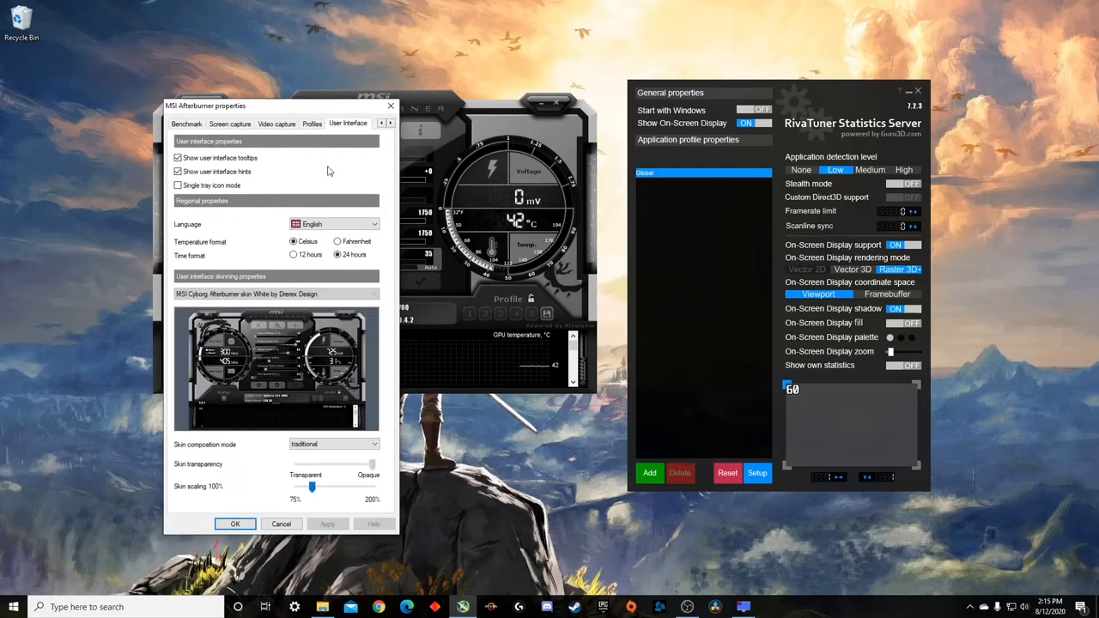
pyautogui.click(275, 294)
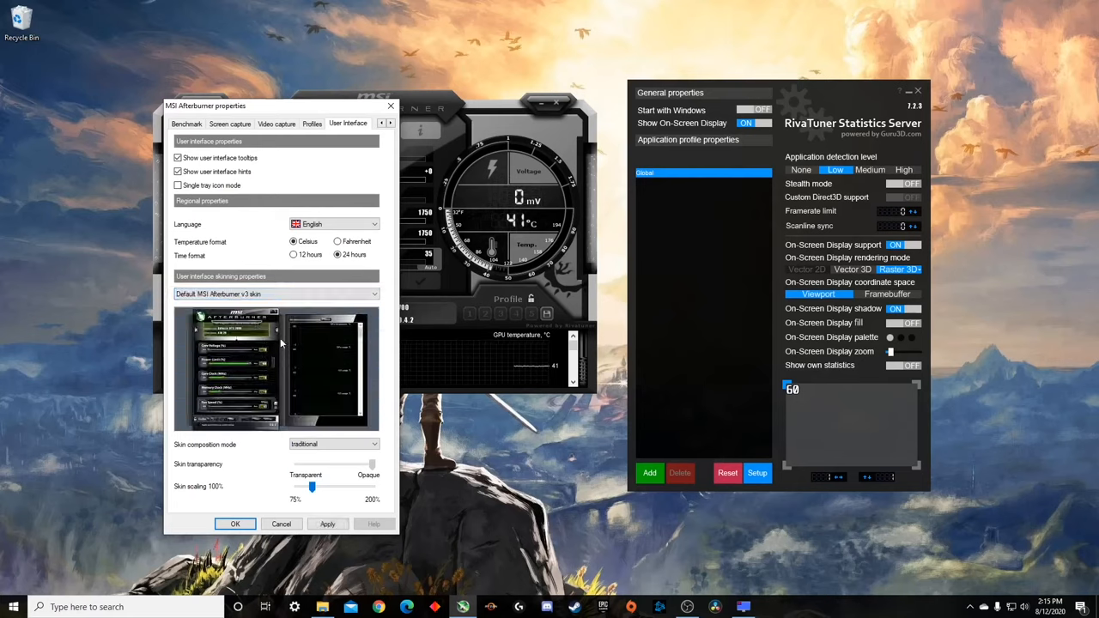
pyautogui.moveTo(311, 385)
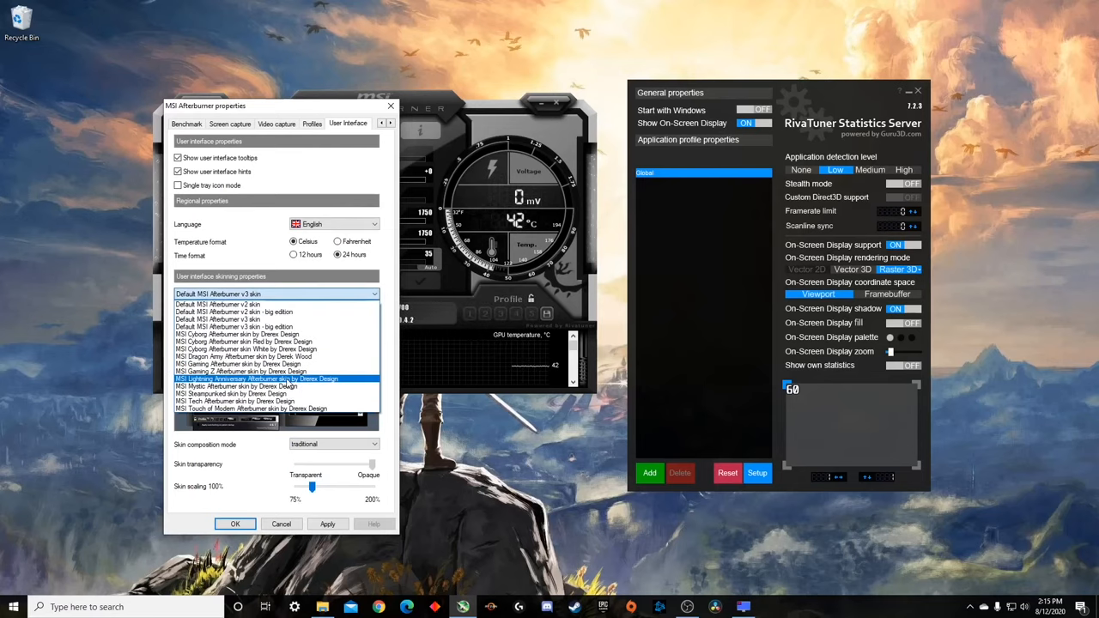
pyautogui.click(244, 364)
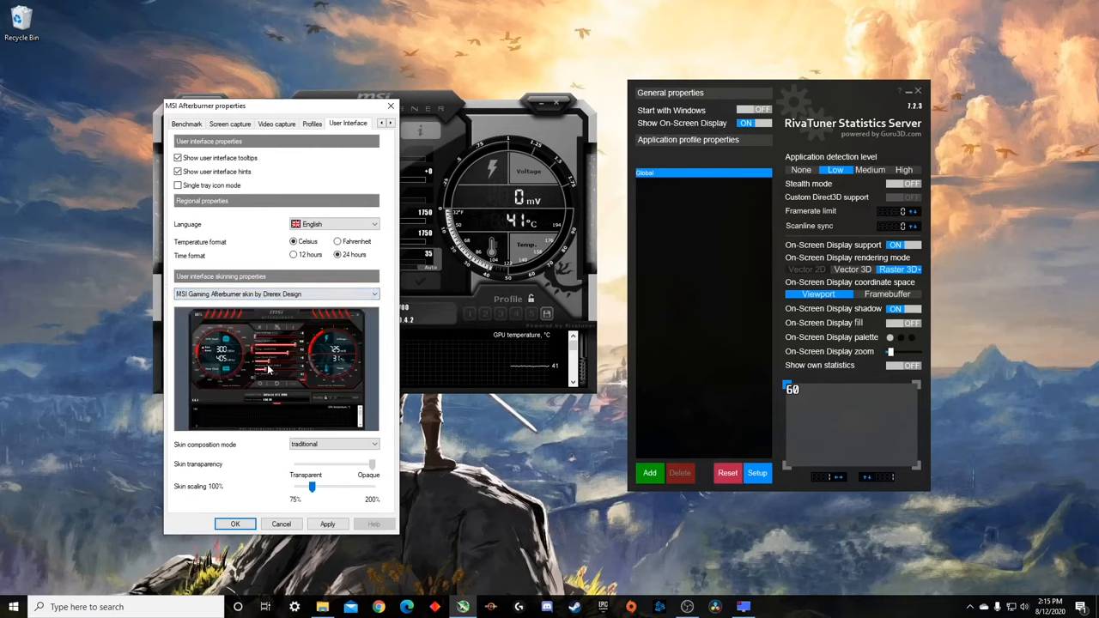
pyautogui.click(375, 294)
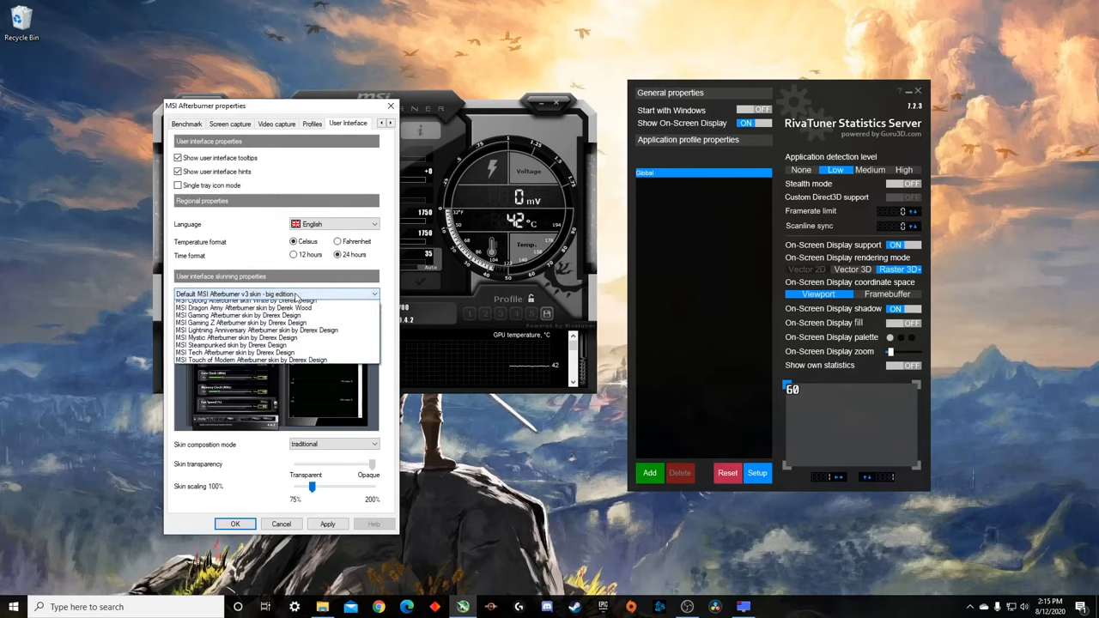
pyautogui.click(244, 342)
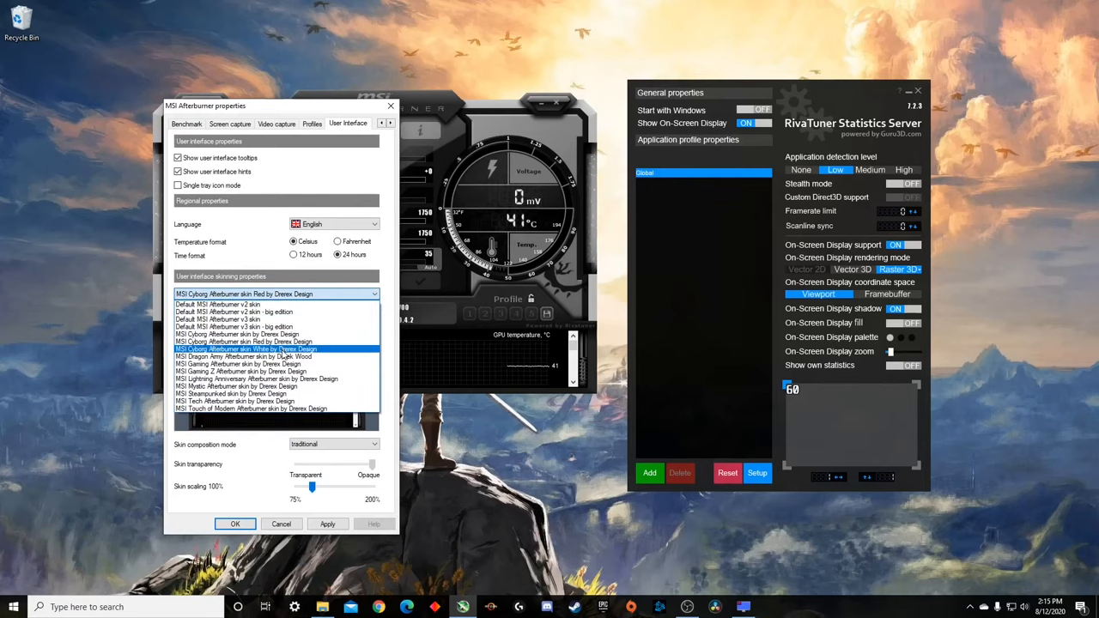
pyautogui.click(275, 349)
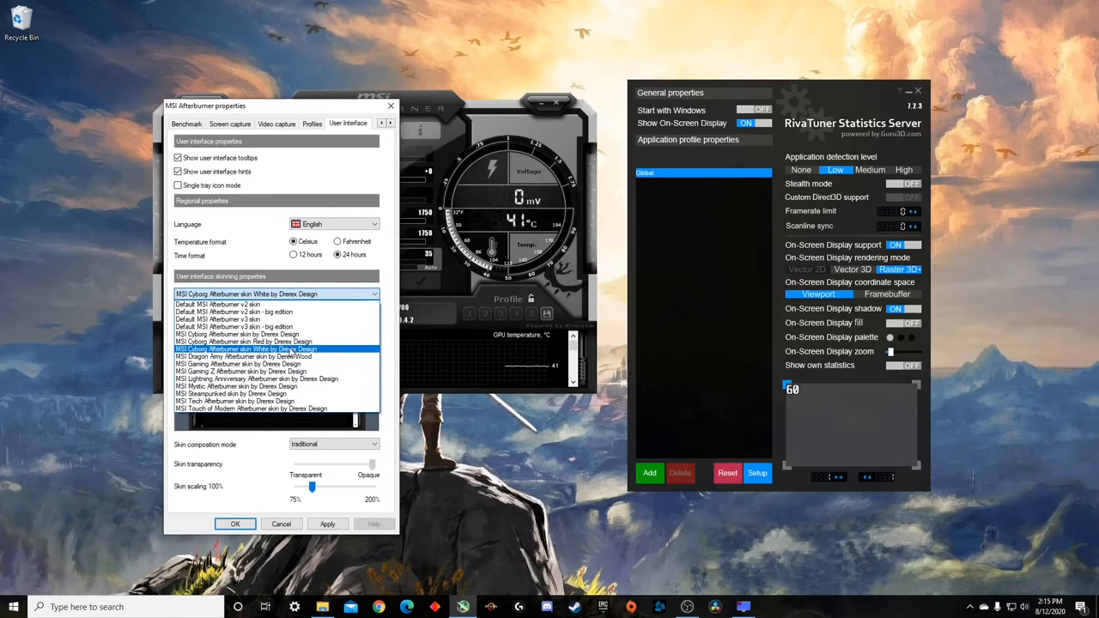
pyautogui.click(268, 349)
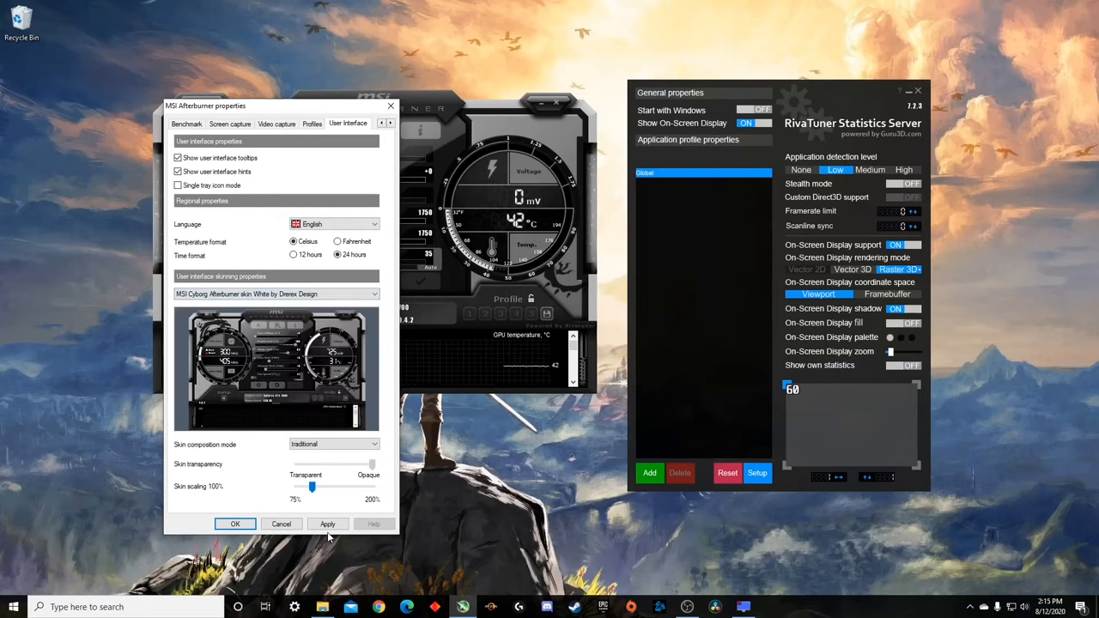